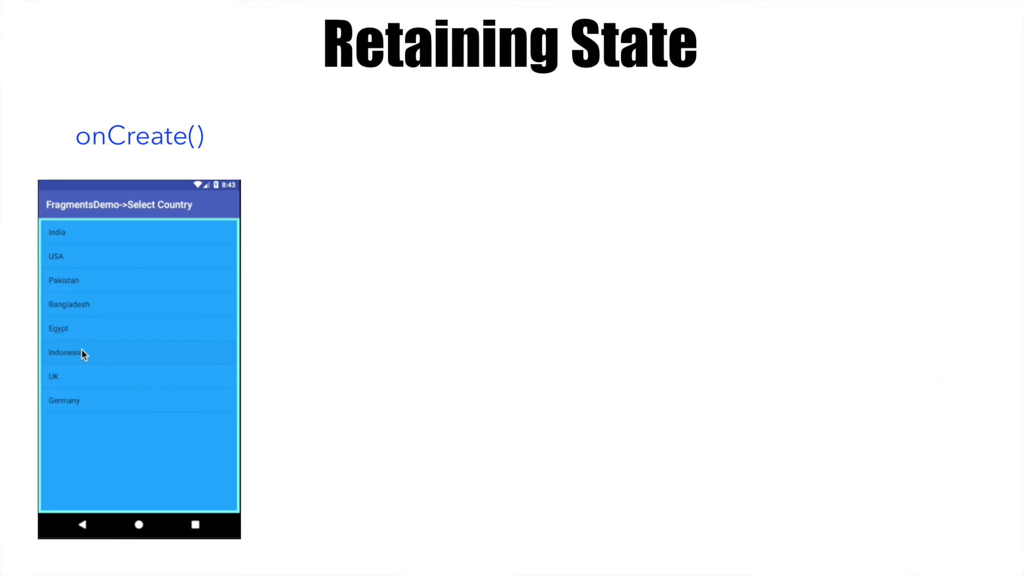
Step: Advance past the Retaining State slide to the MainActivity lifecycle-logging code slide
click(63, 352)
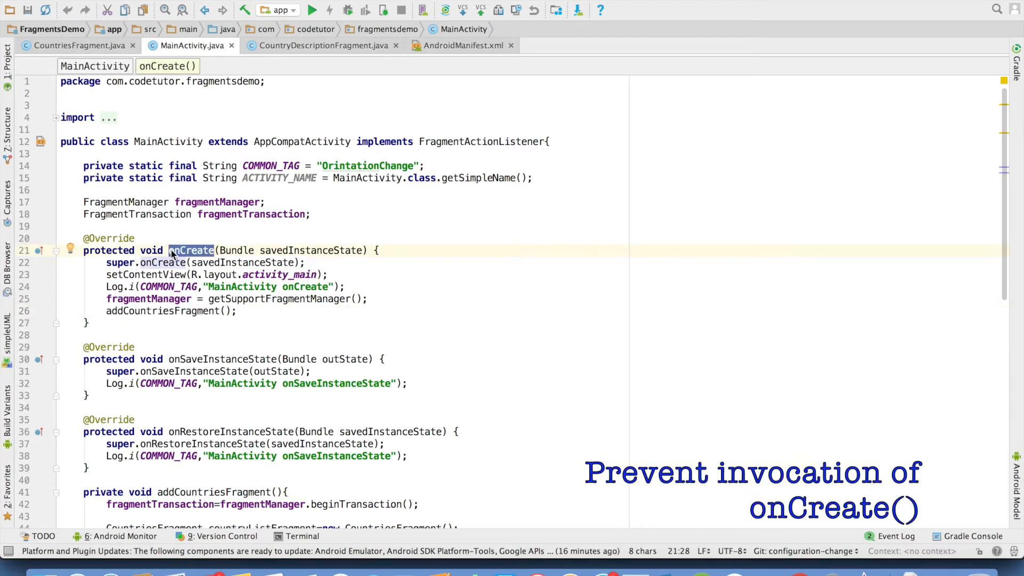
click(462, 45)
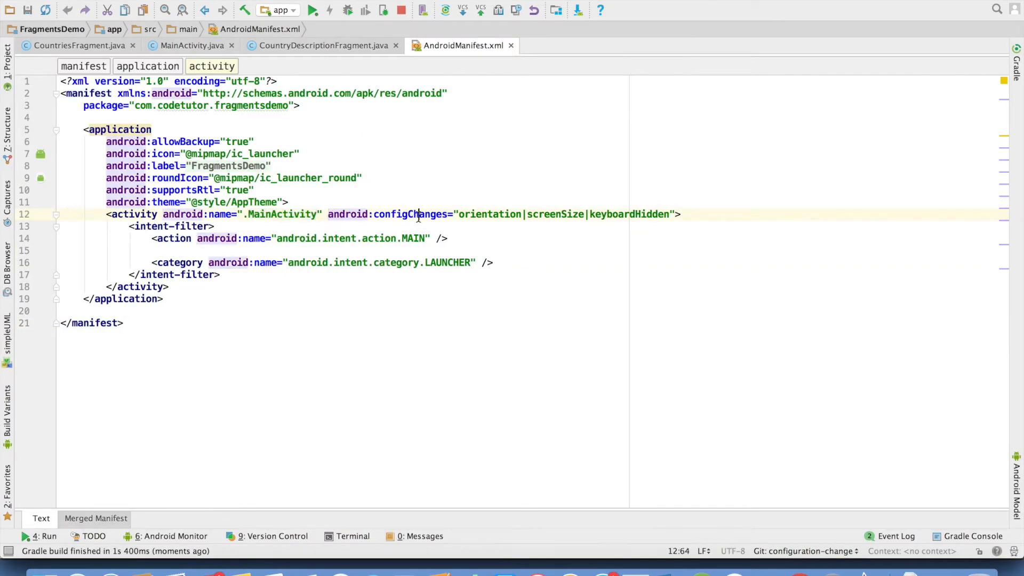
double_click(490, 214)
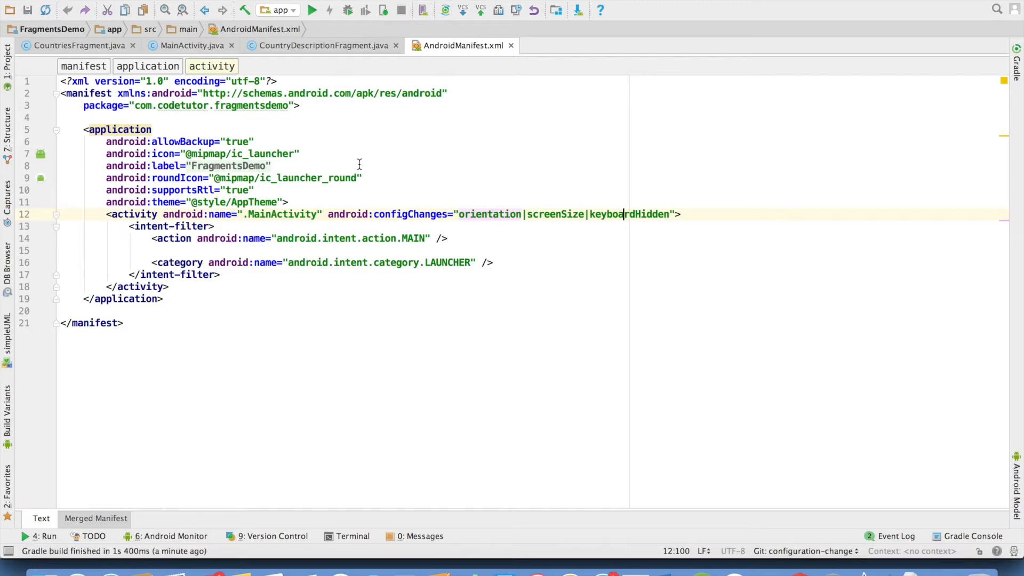
click(188, 44)
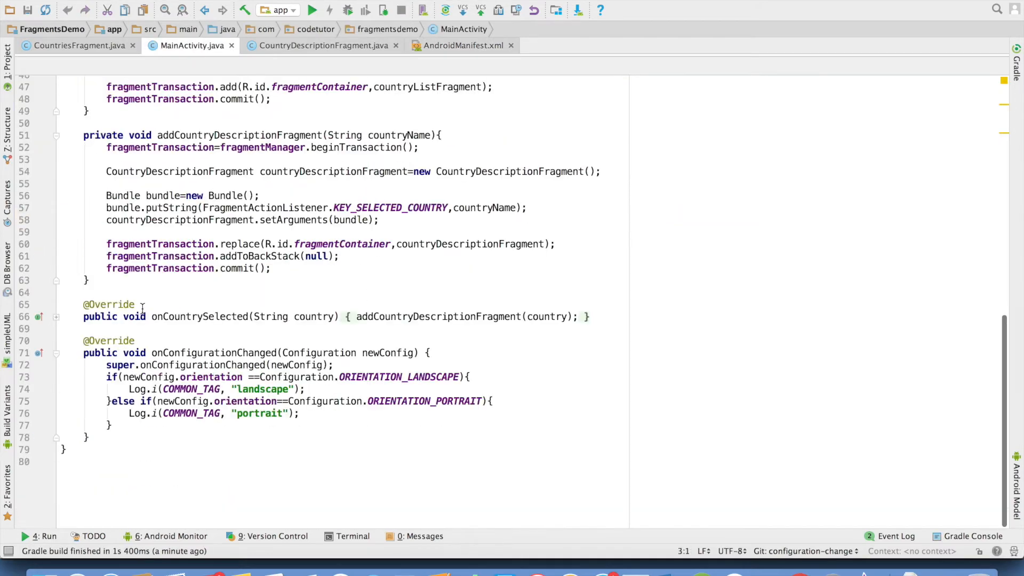
double_click(213, 353)
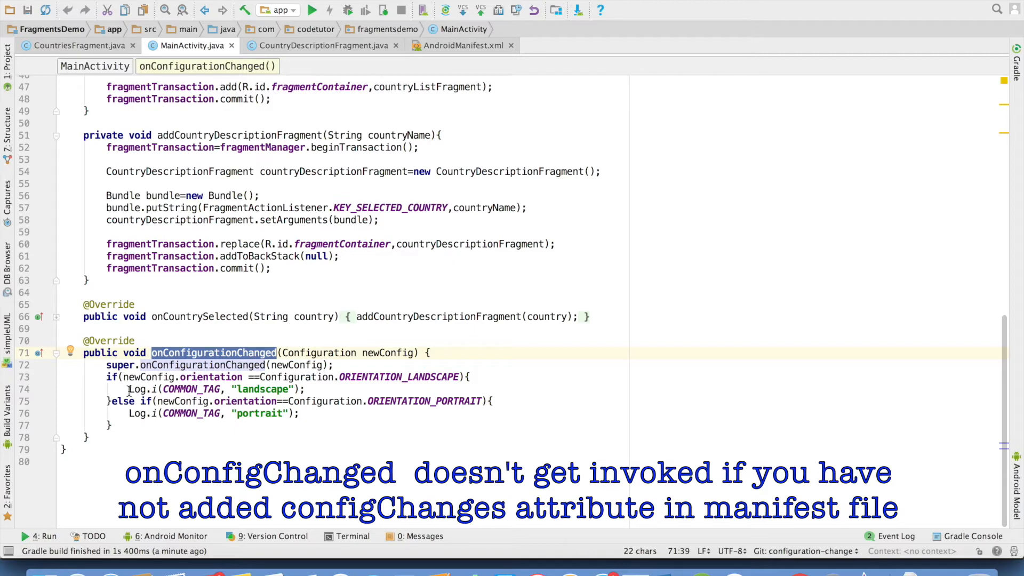
mouse_move(376, 380)
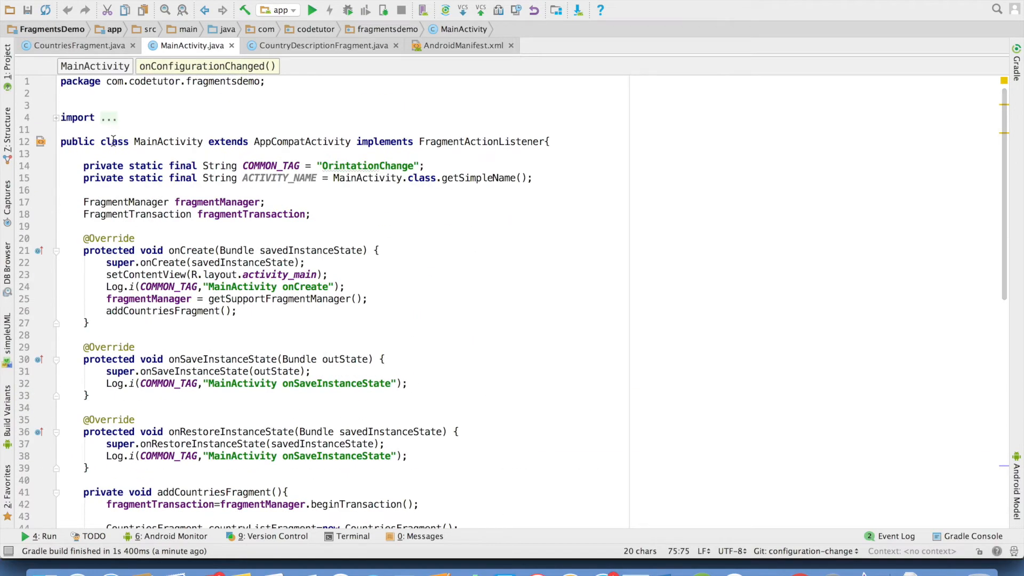
click(78, 45)
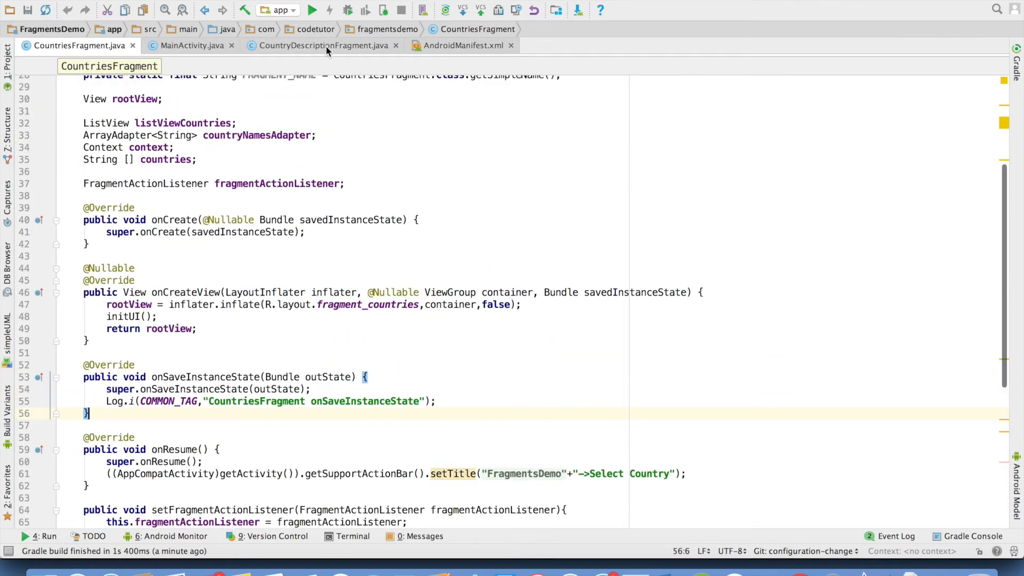
click(322, 44)
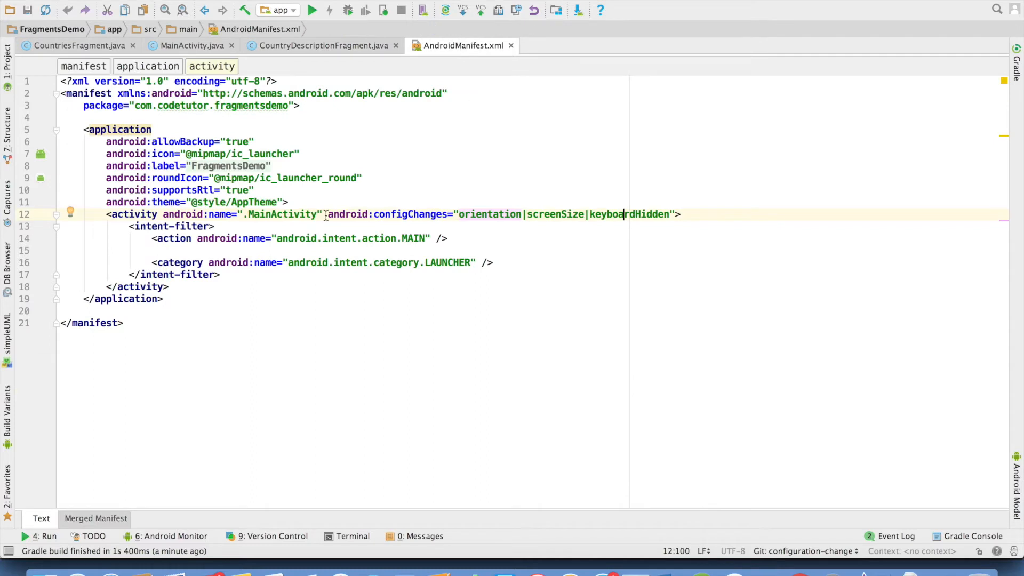
drag(327, 215, 659, 215)
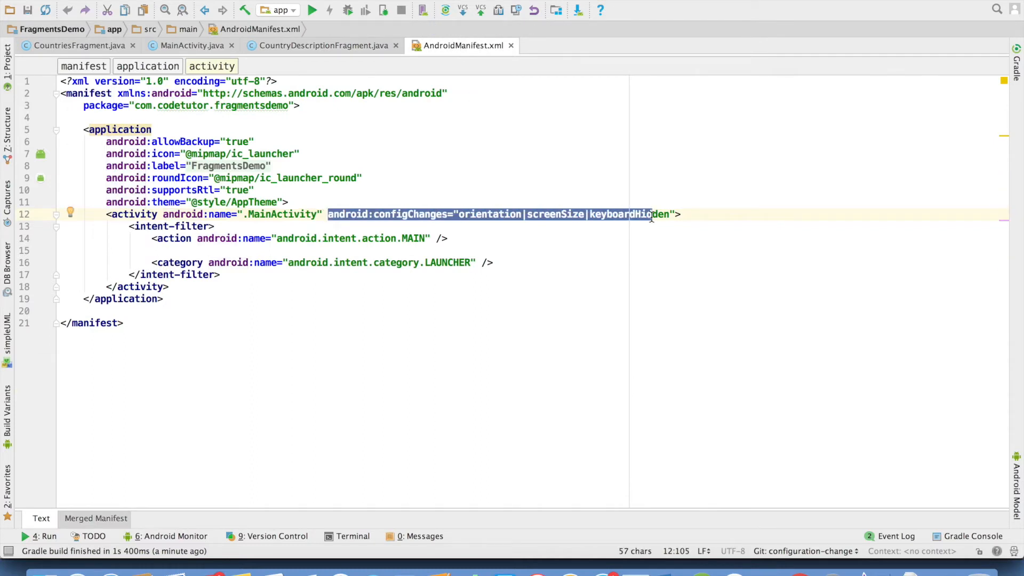
click(190, 45)
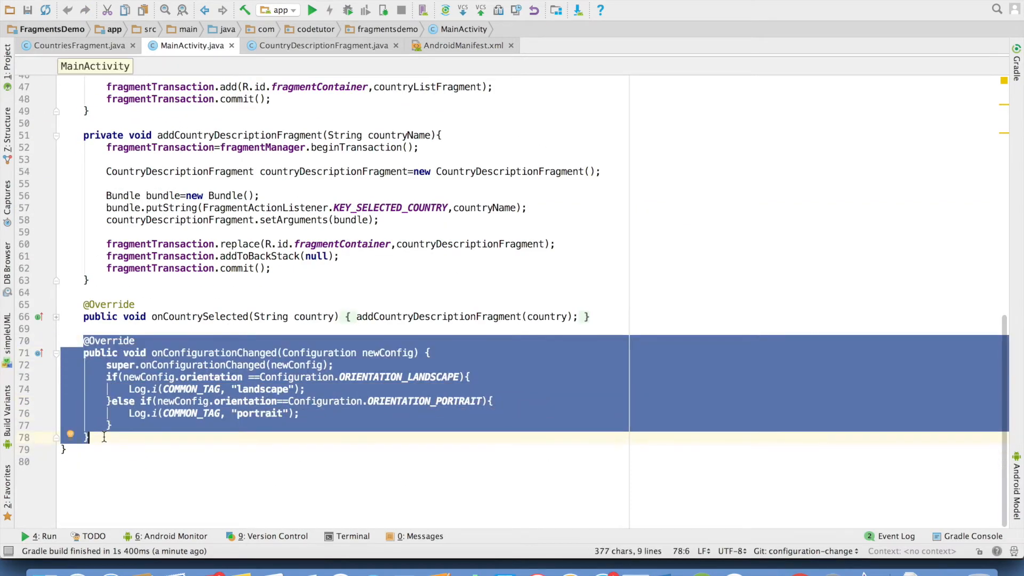
Step: In the emulator, rotate to landscape, show the USA description, rotate back, then go back from the description
click(313, 11)
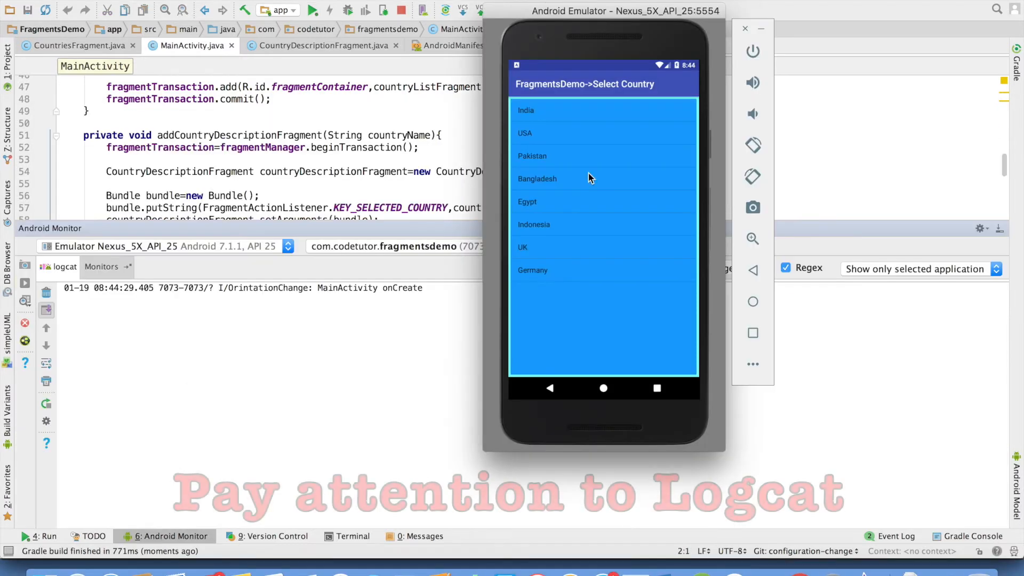
mouse_move(539, 331)
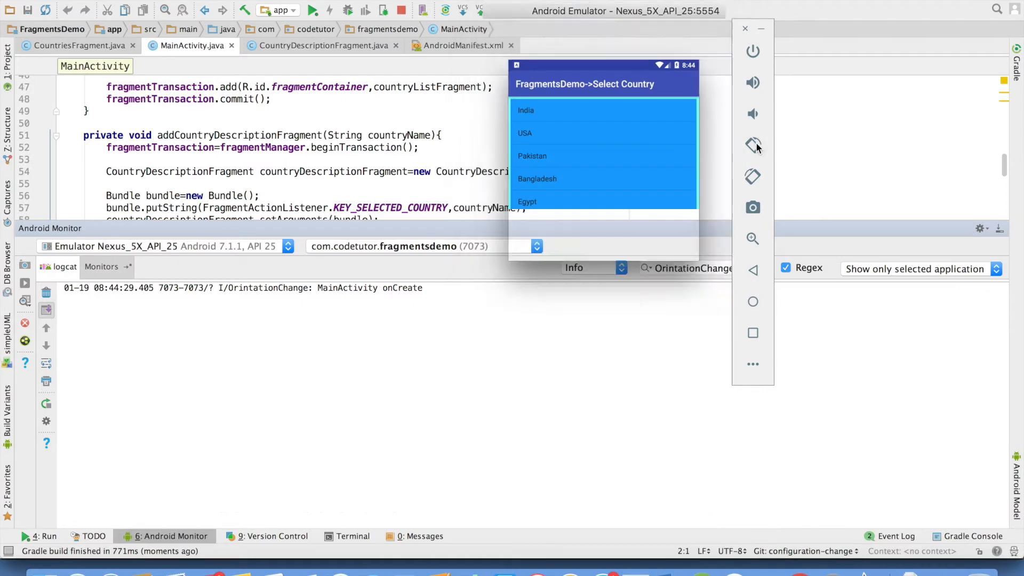
click(751, 144)
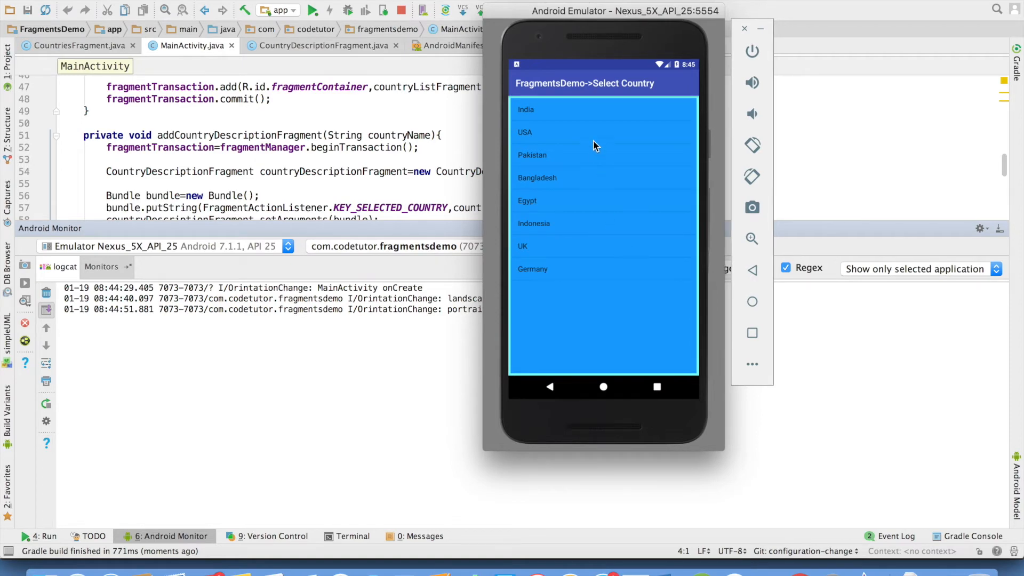
click(525, 132)
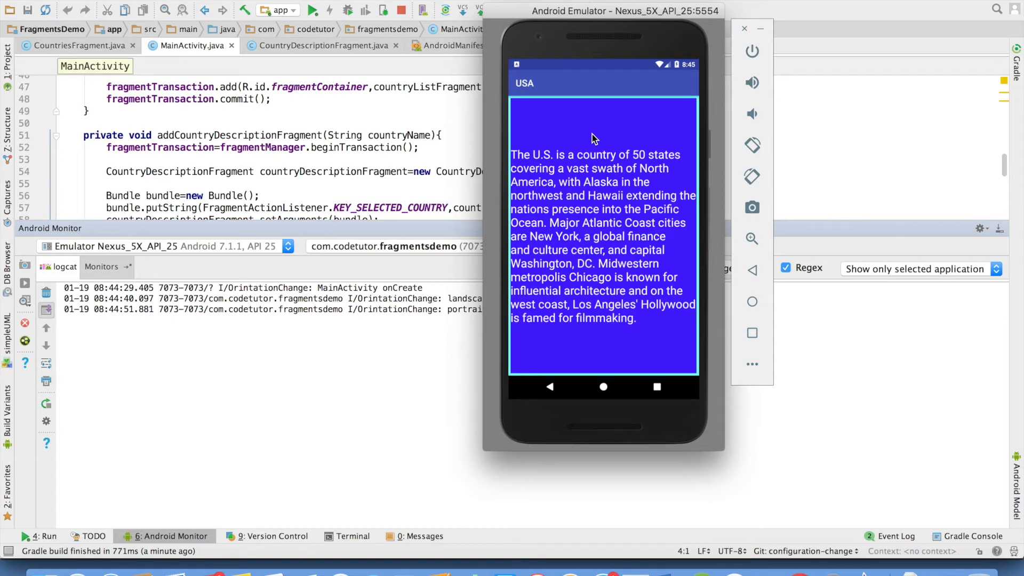
mouse_move(771, 224)
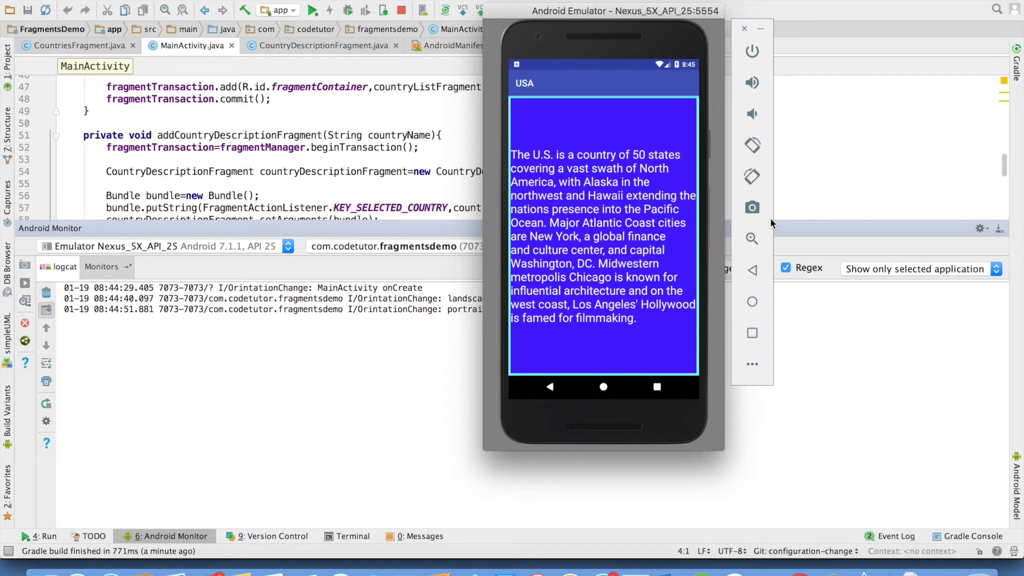
mouse_move(752, 145)
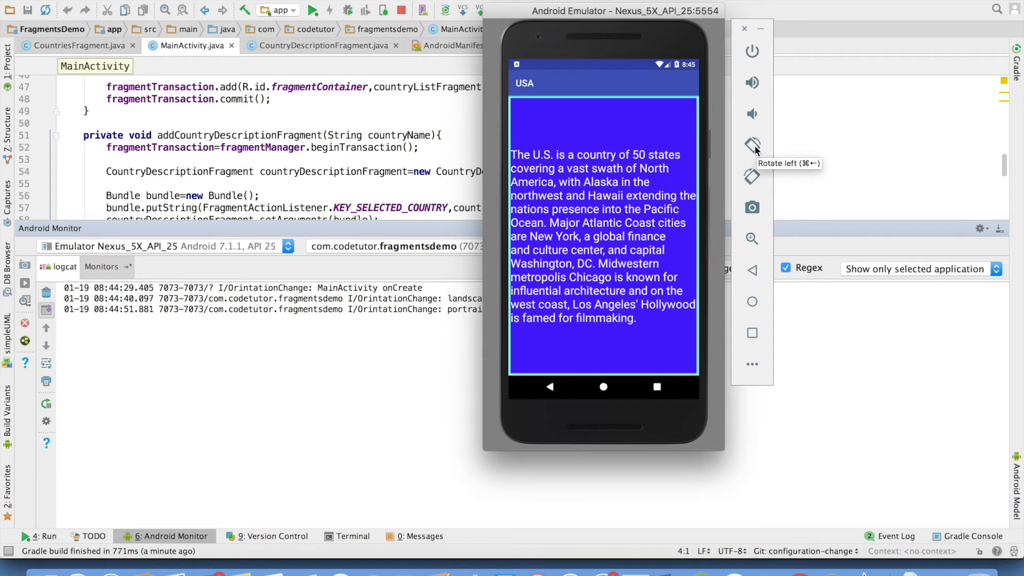
click(751, 144)
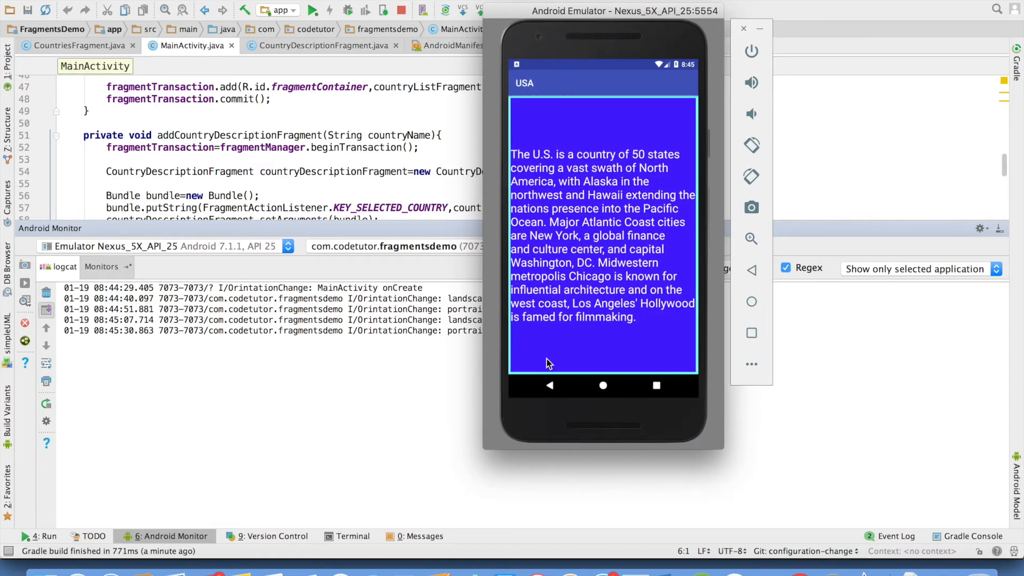
mouse_move(548, 387)
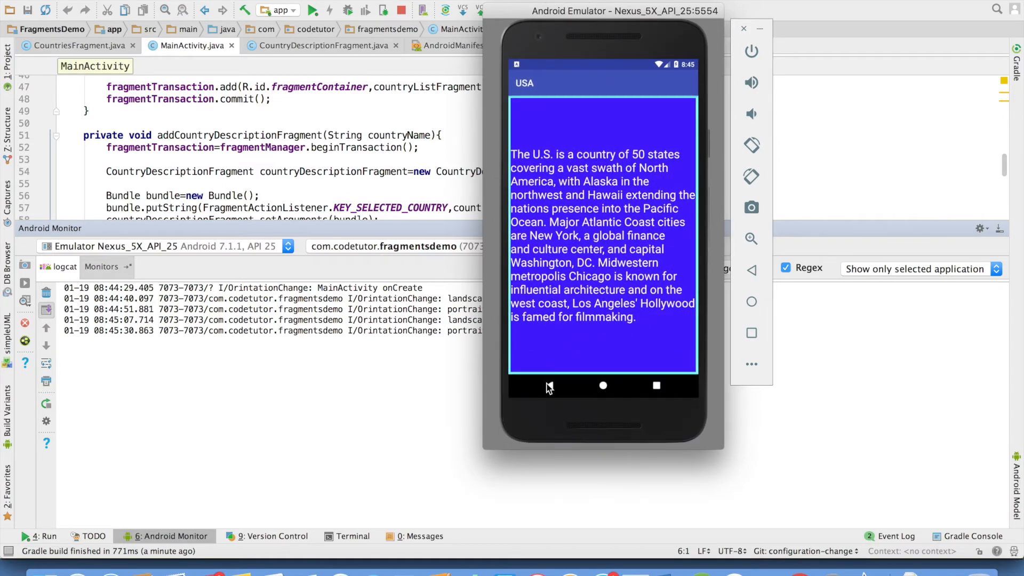
click(550, 385)
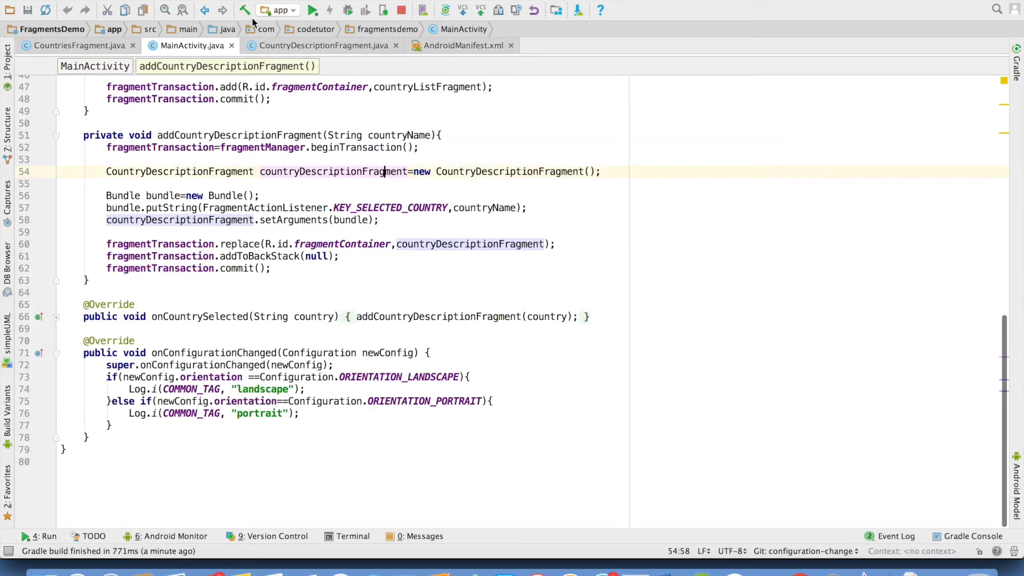
Step: Remove the leftover configChanges attribute from MainActivity in AndroidManifest.xml and return to CountriesFragment
click(462, 45)
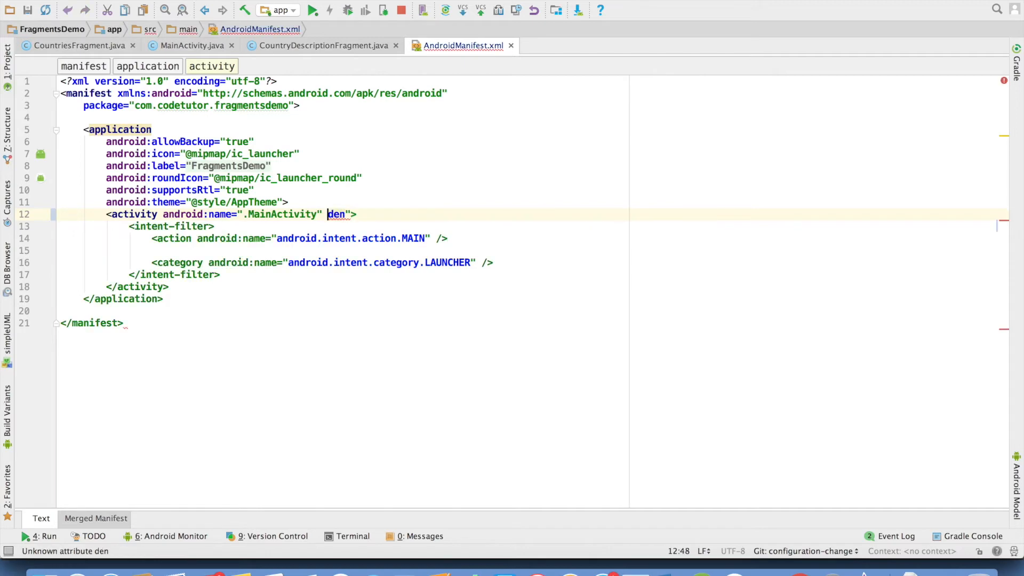
key(BackSpace)
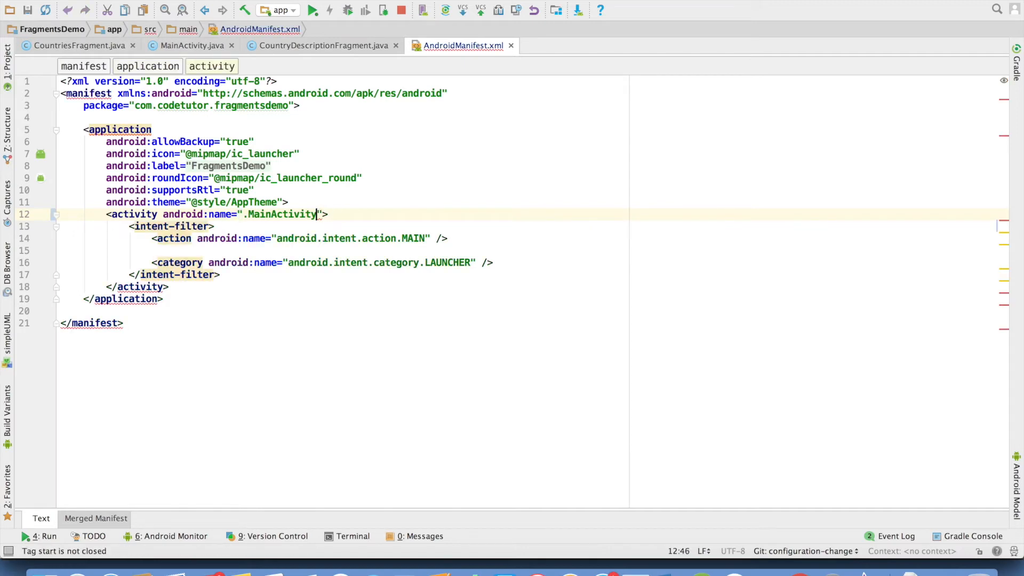
click(78, 45)
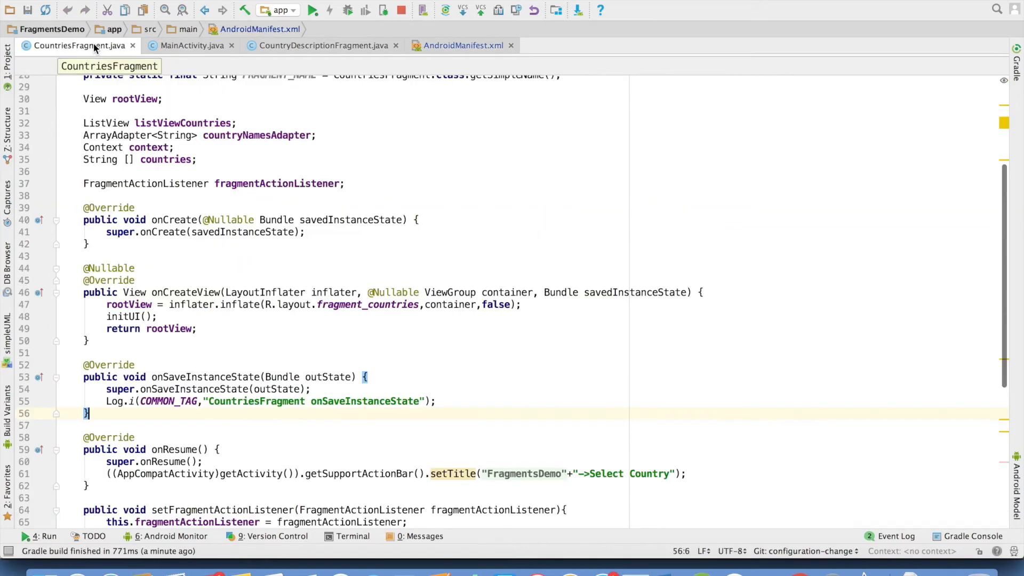
Step: In MainActivity.onCreate, move addCountriesFragment() inside an if (savedInstanceState == null) block
click(190, 45)
text(if()
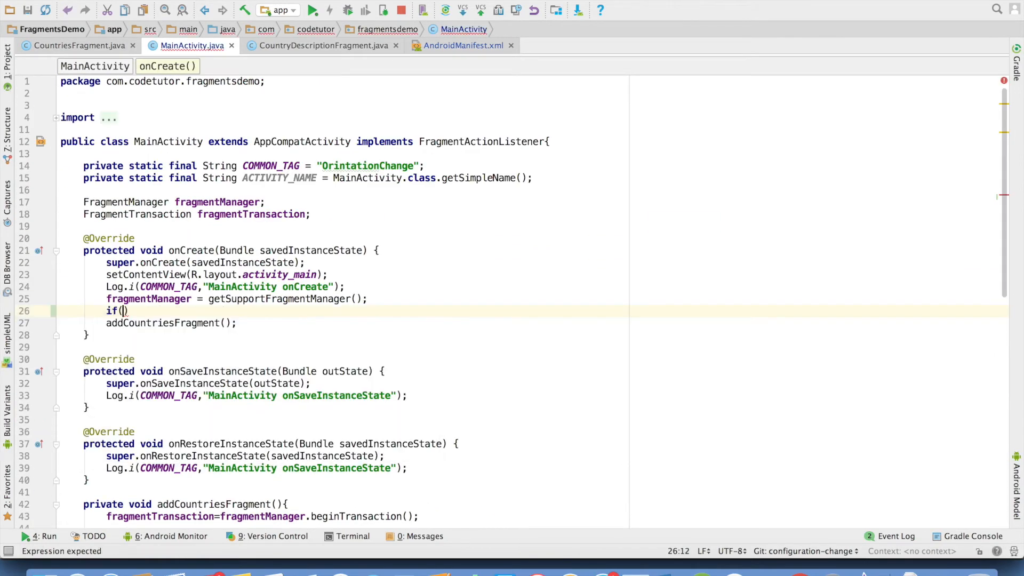
text(savedInstanceState==null)
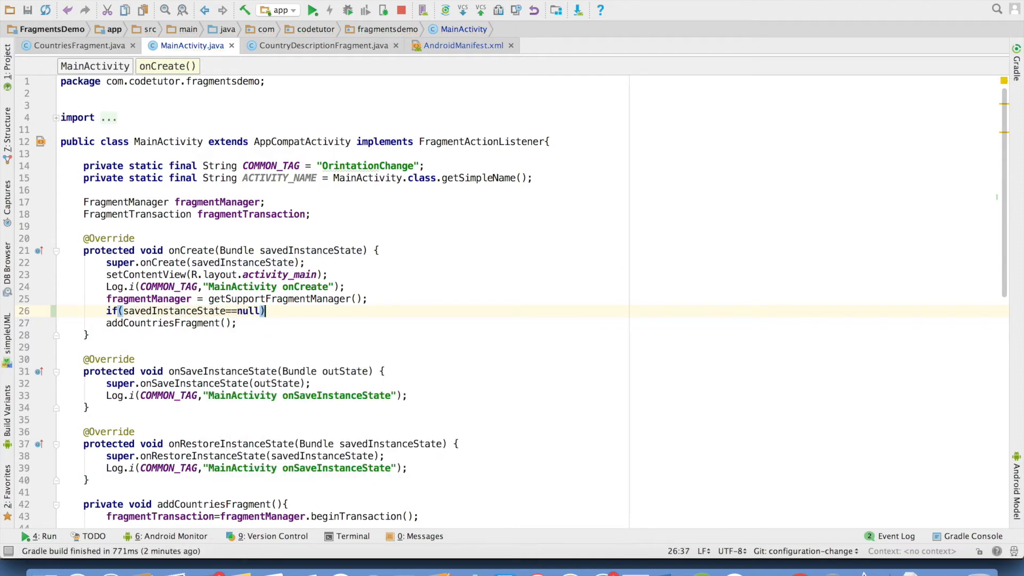
text({)
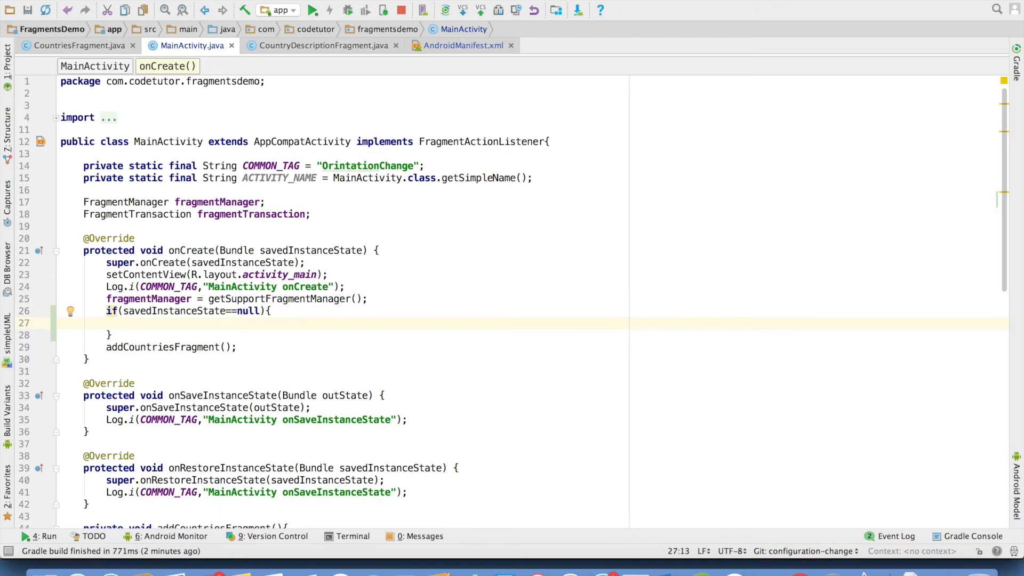
click(129, 322)
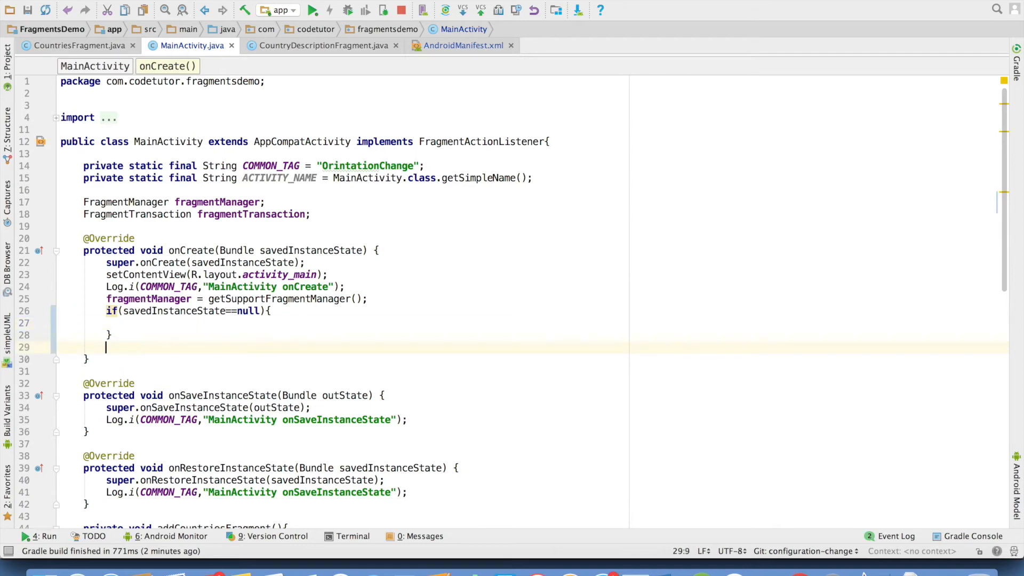
text(addCountriesFragment();)
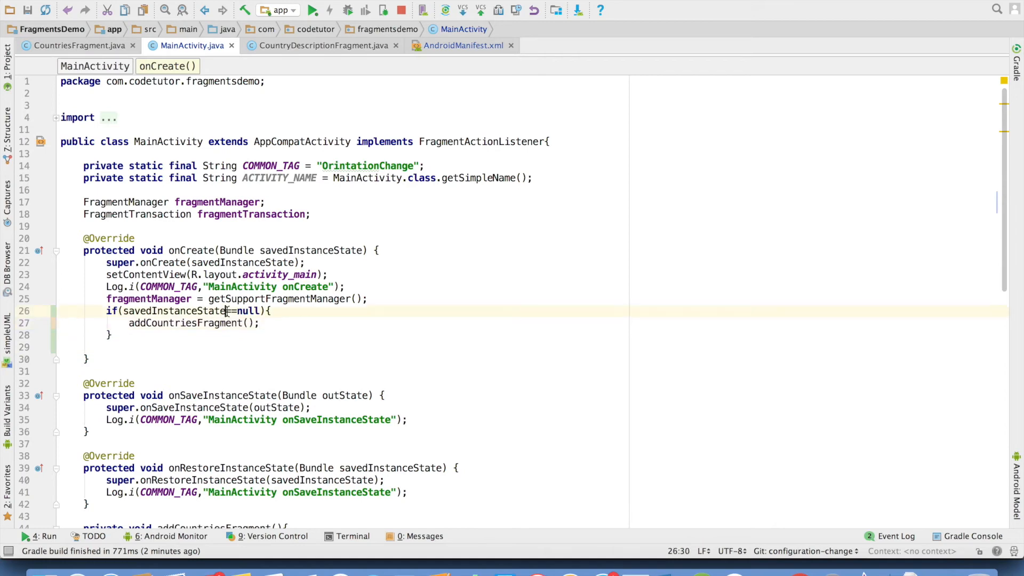
double_click(173, 310)
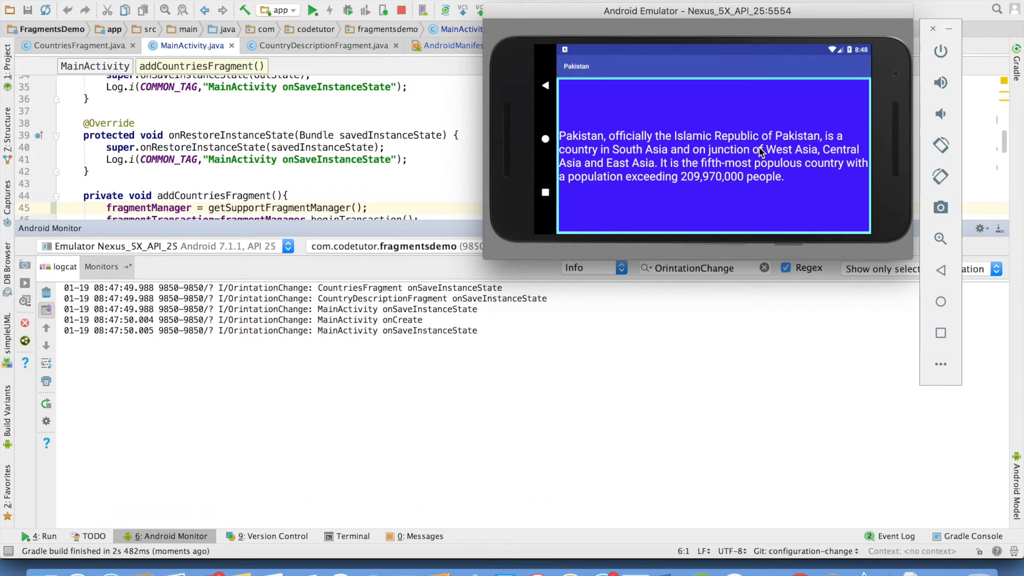
Step: Select Pakistan in the running FragmentsDemo app to show its description before rotating
click(544, 86)
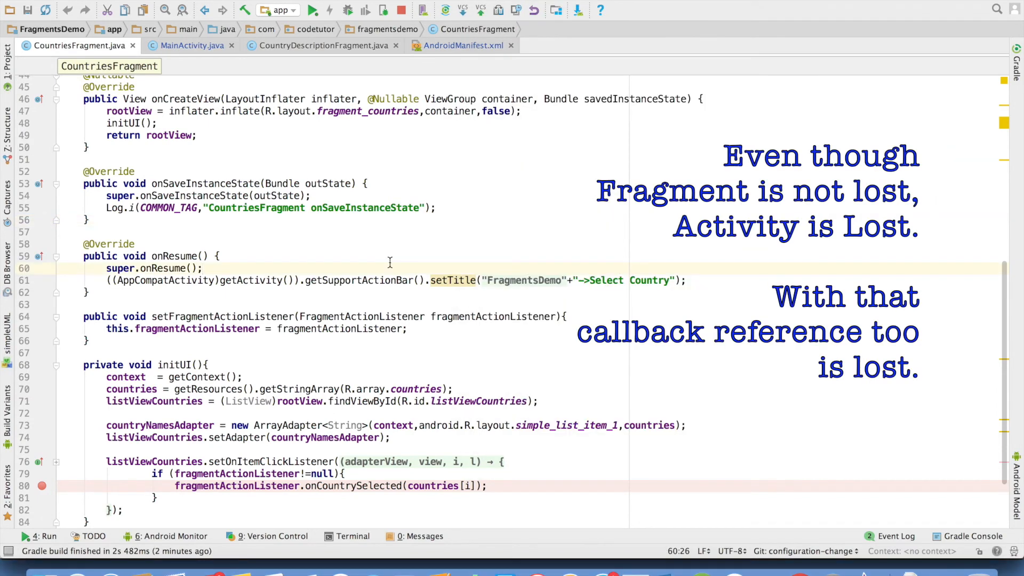
mouse_move(299, 209)
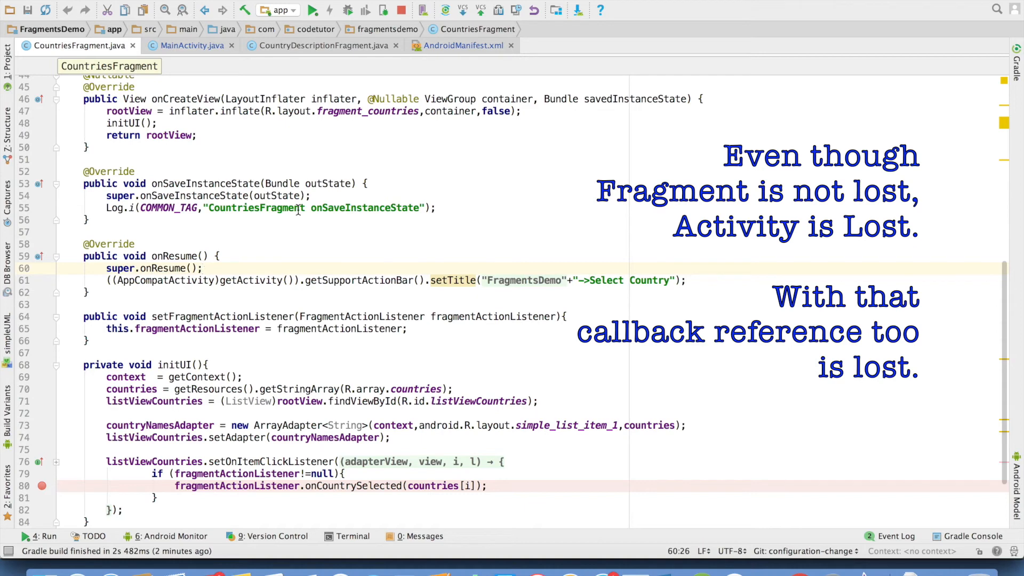
mouse_move(193, 60)
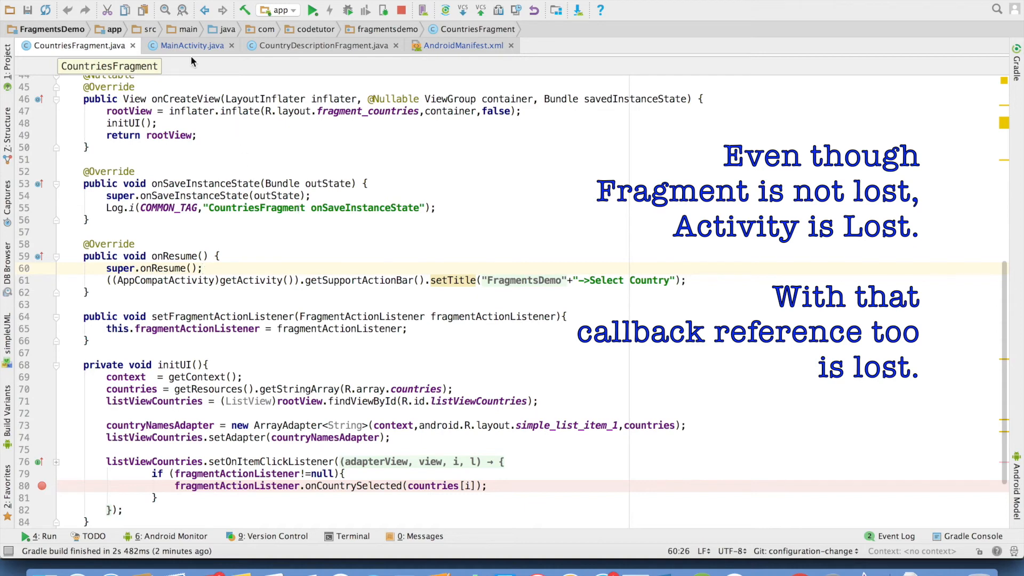
Step: Show MainActivity's addCountriesFragment where setFragmentActionListener(this) is called
click(190, 44)
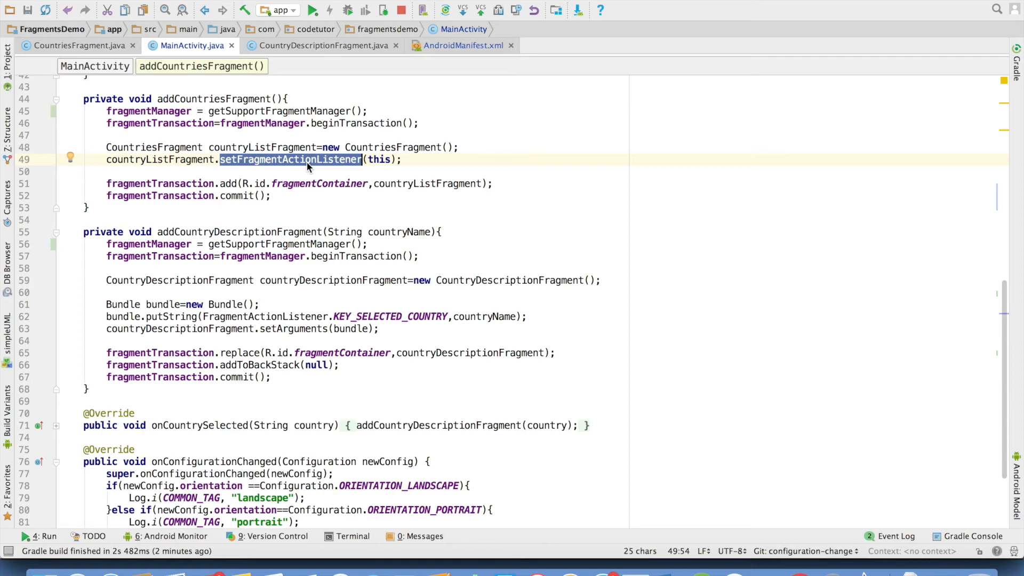
Step: Add an onActivityCreated override to CountriesFragment via code completion, with just the super call
click(77, 45)
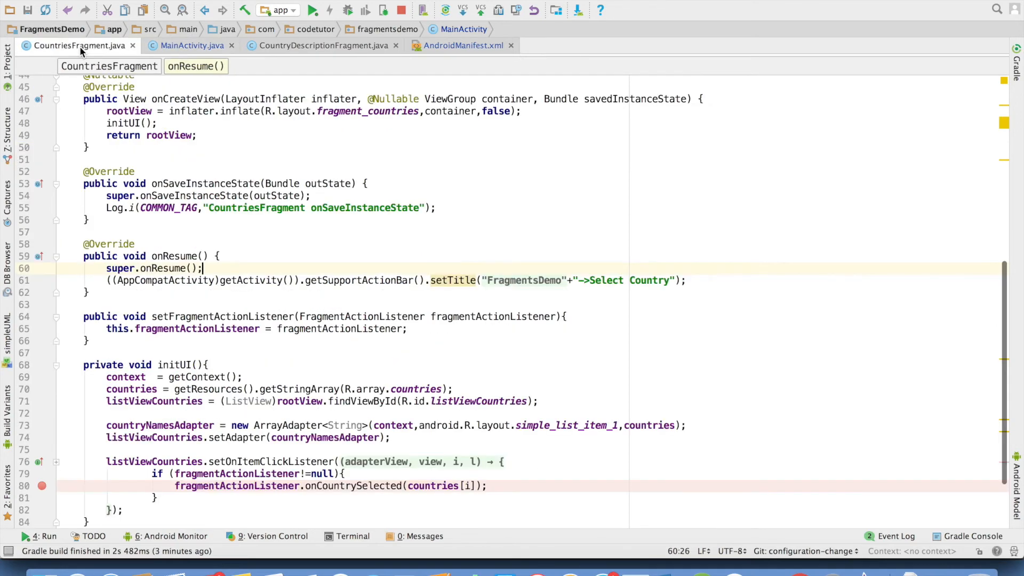
scroll(down, 3)
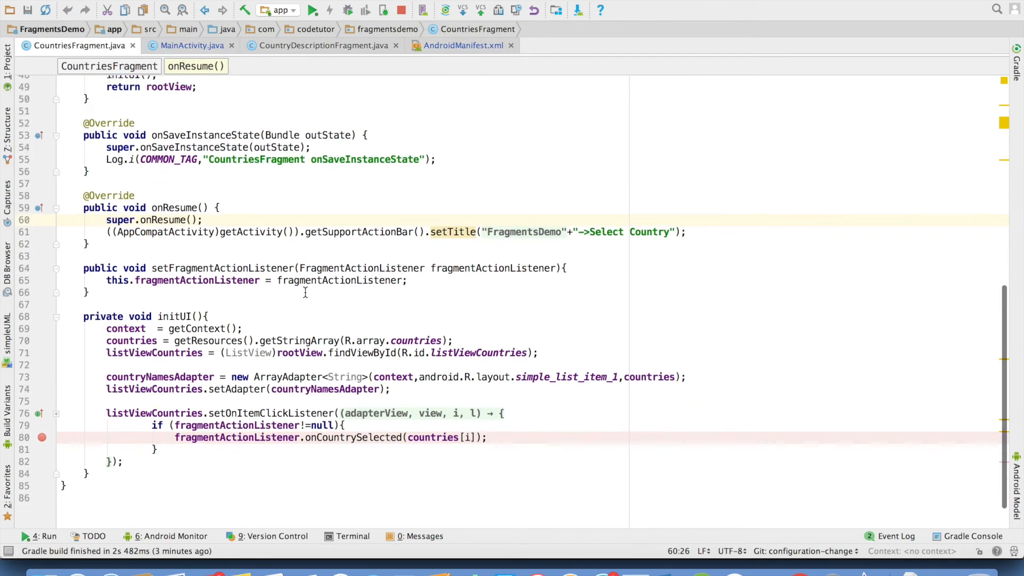
text(onACt)
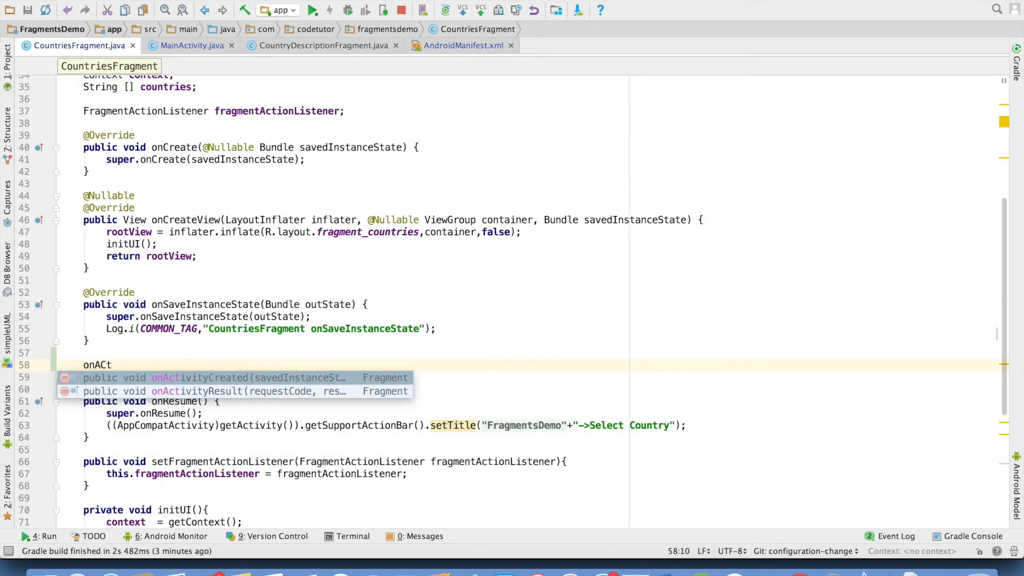
click(248, 377)
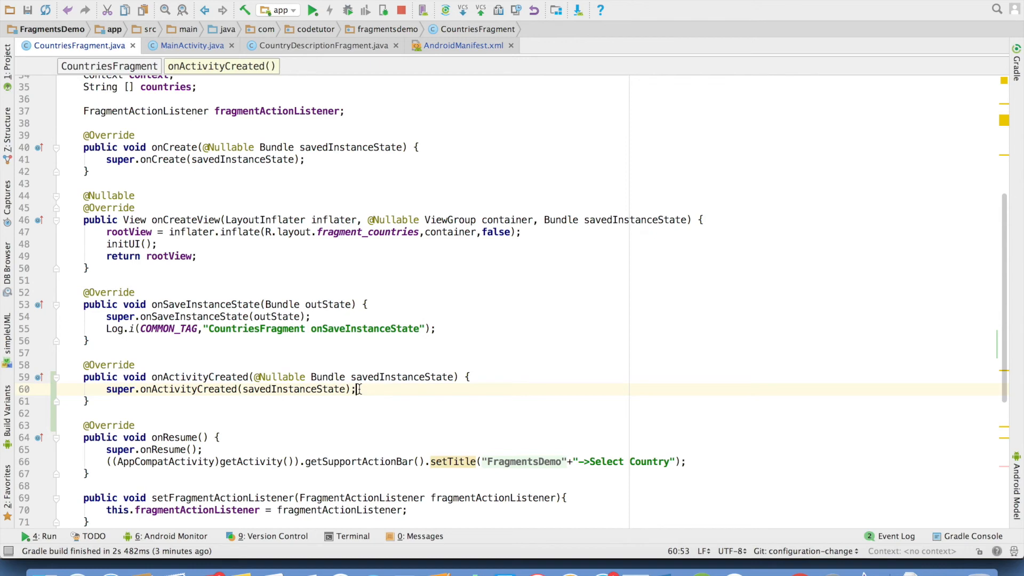
Step: Inside onActivityCreated, add if (savedInstanceState != null) { fragmentActionListener = (MainActivity) getActivity(); }
text(if(savedInstanceState)
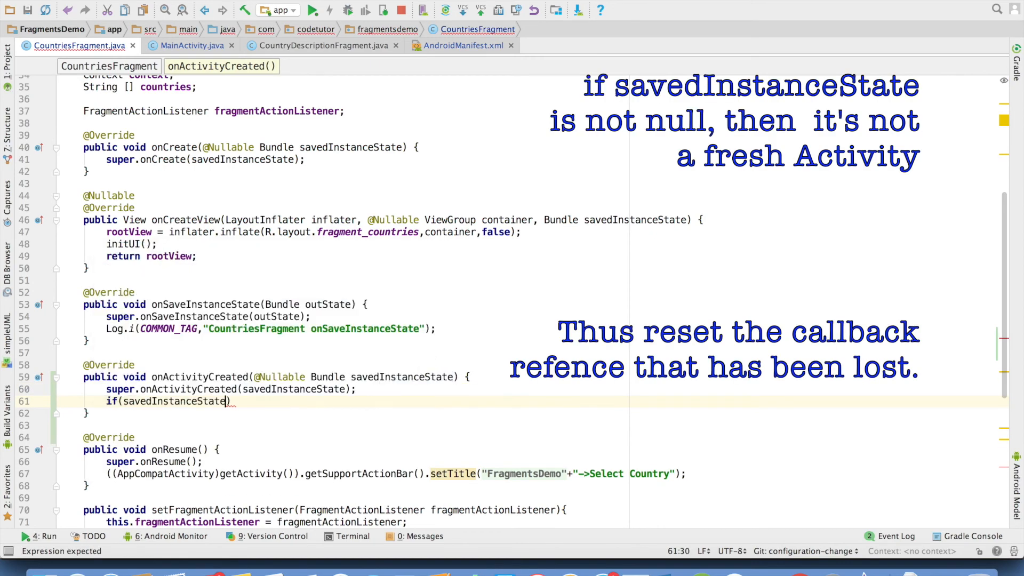
text(!=null)
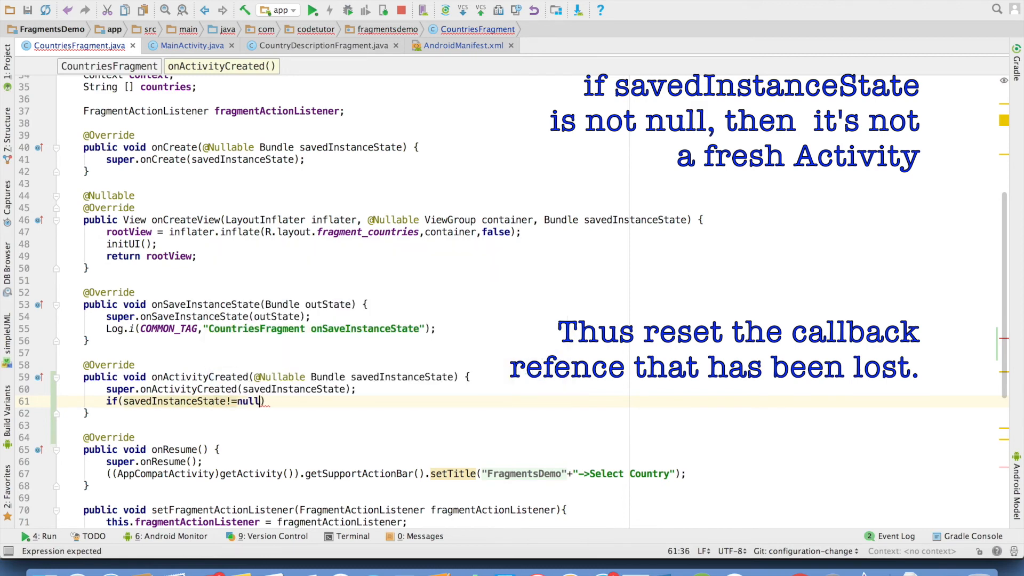
text({)
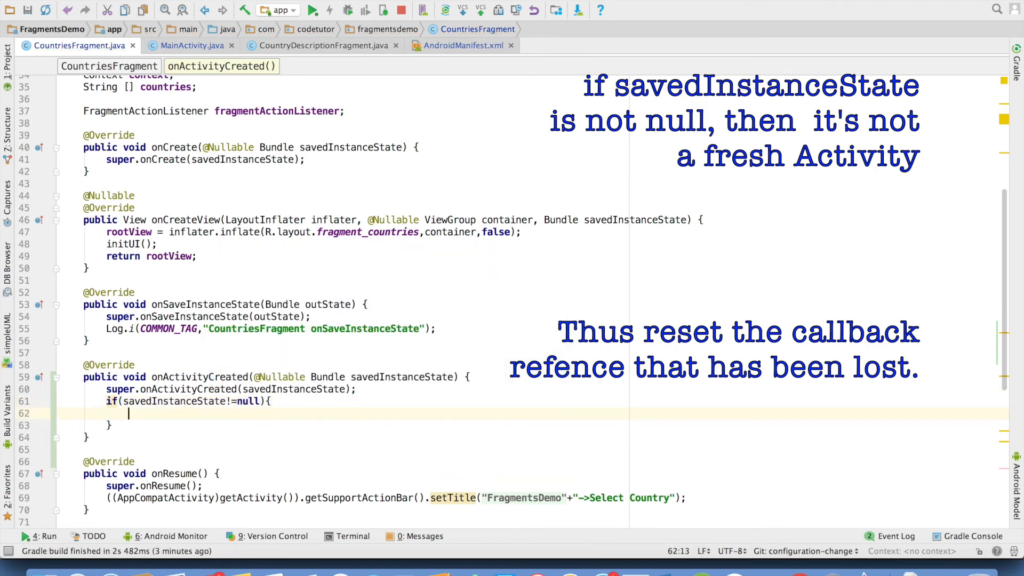
text(fragmentActionListener =)
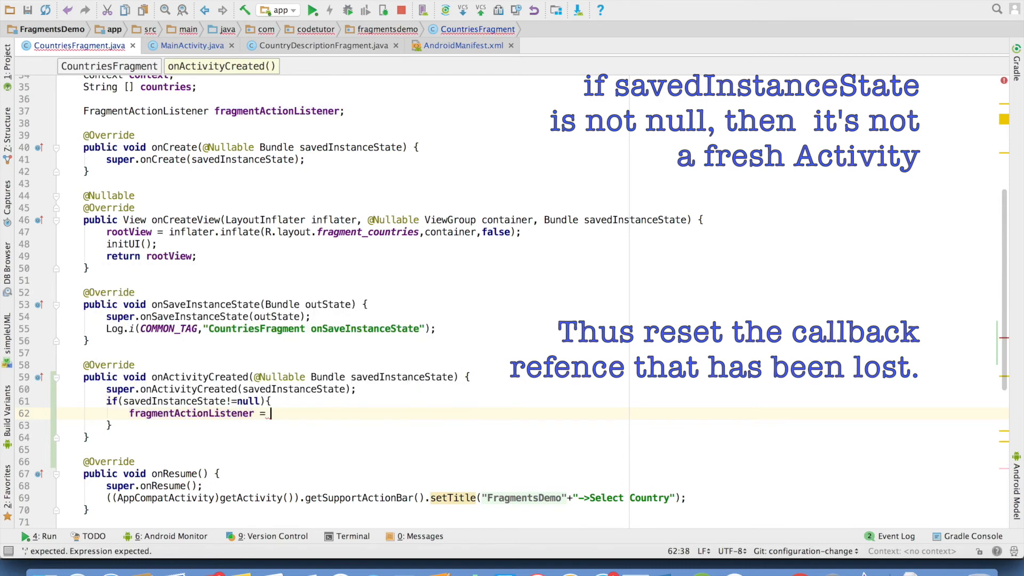
text(()
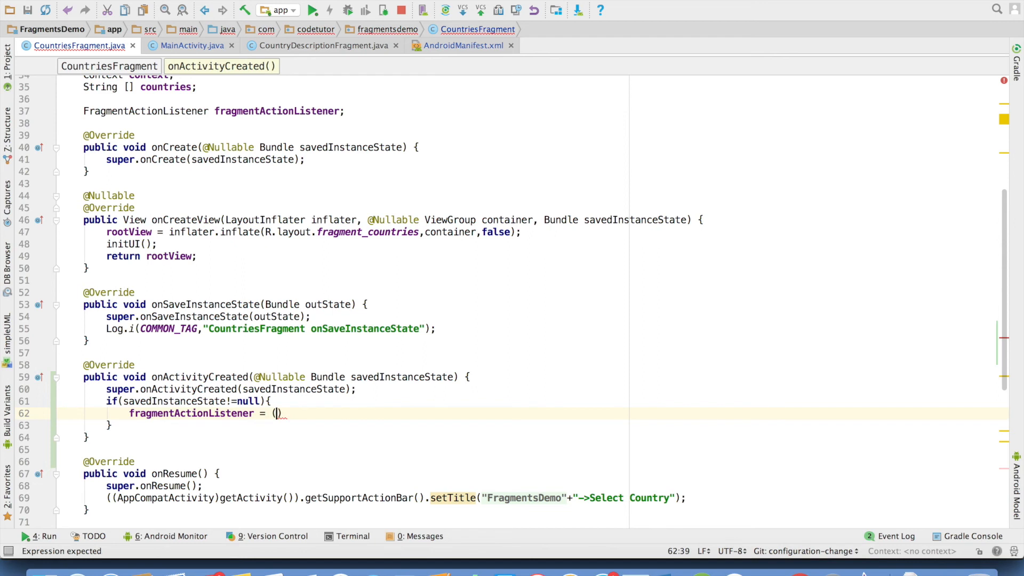
text(MainActivity)
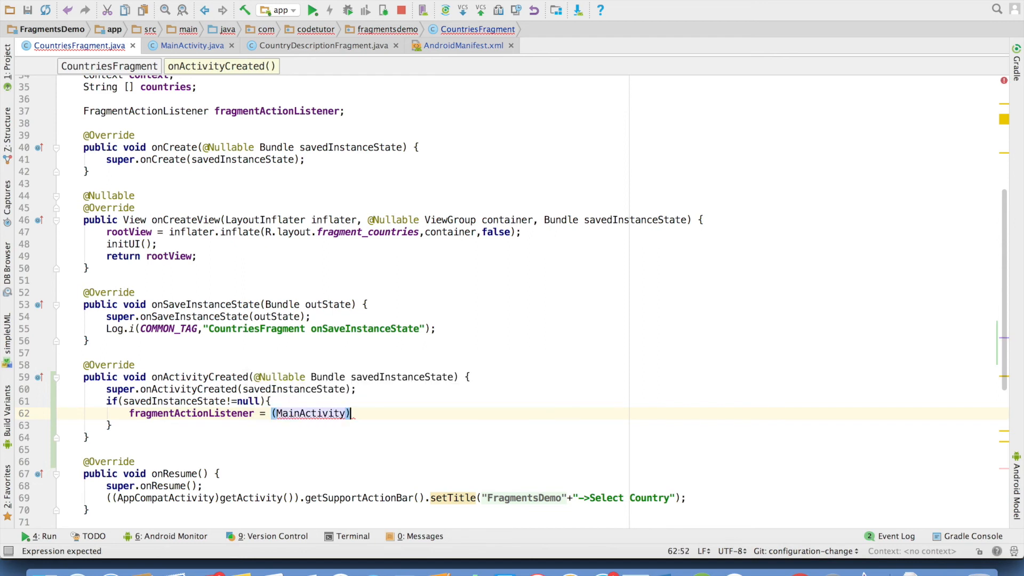
text(getActivity())
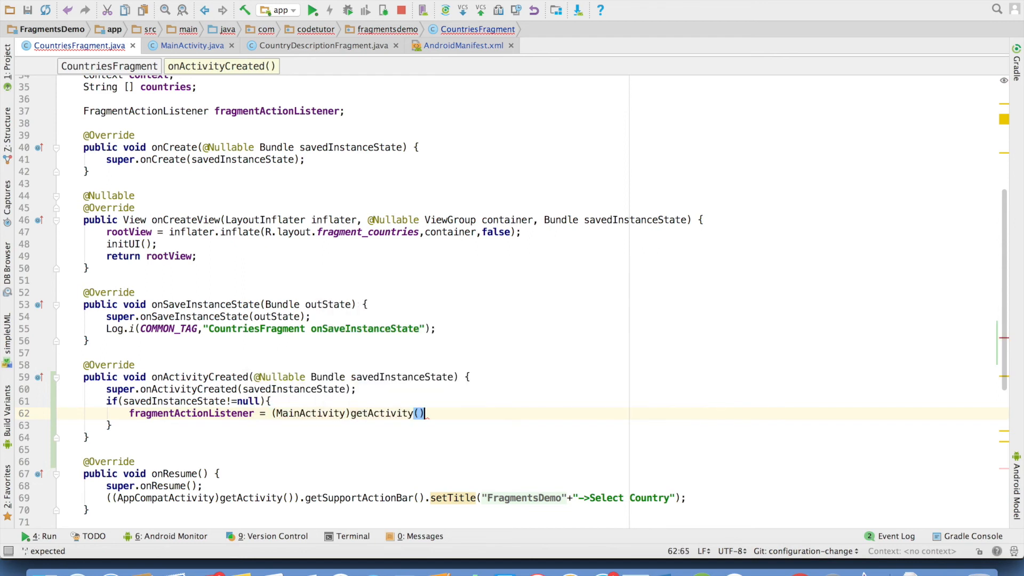
text(;)
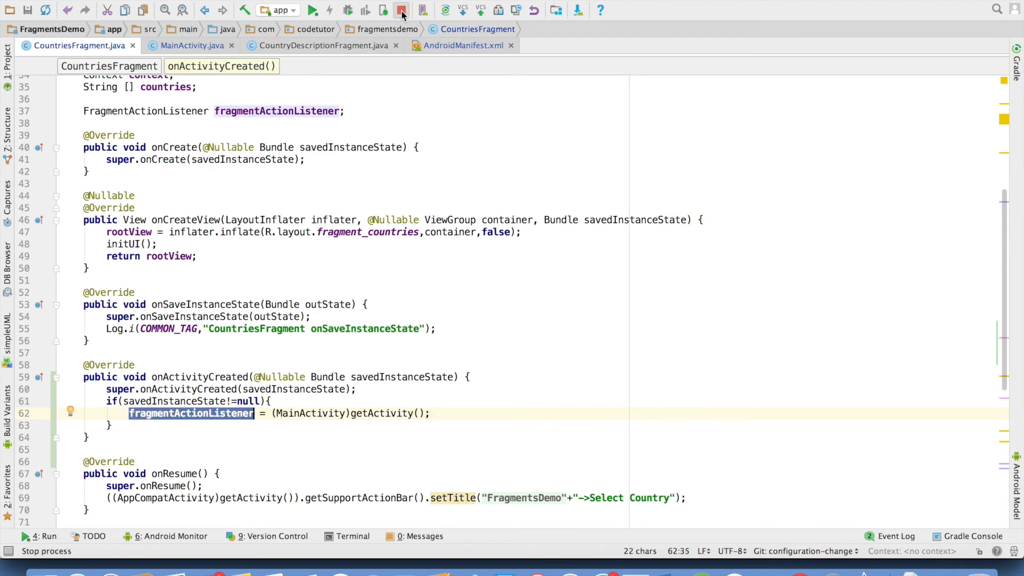
Step: Run the updated FragmentsDemo app on the Nexus 5X API 25 emulator
click(312, 9)
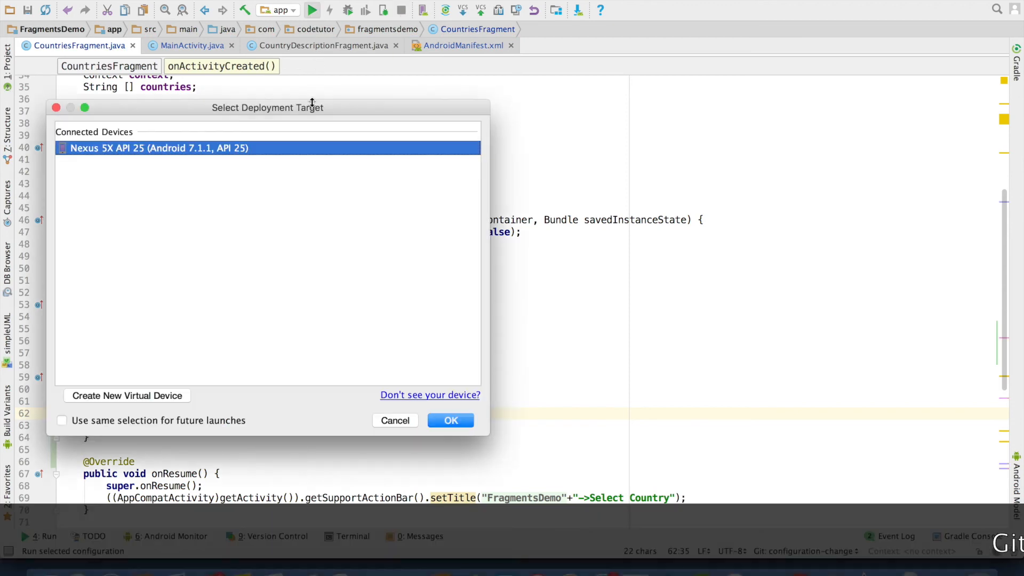
click(450, 420)
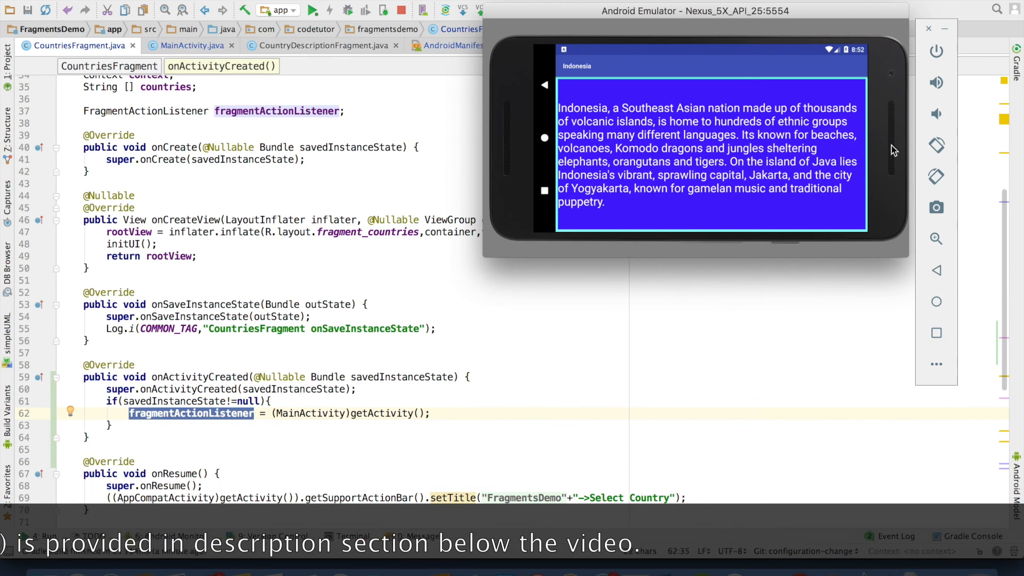
mouse_move(935, 145)
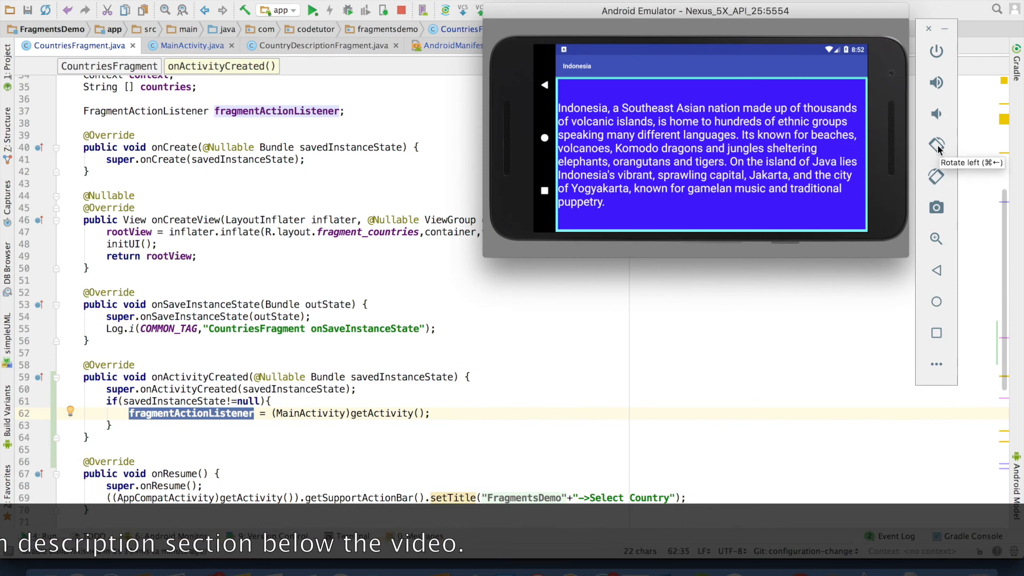
mouse_move(885, 348)
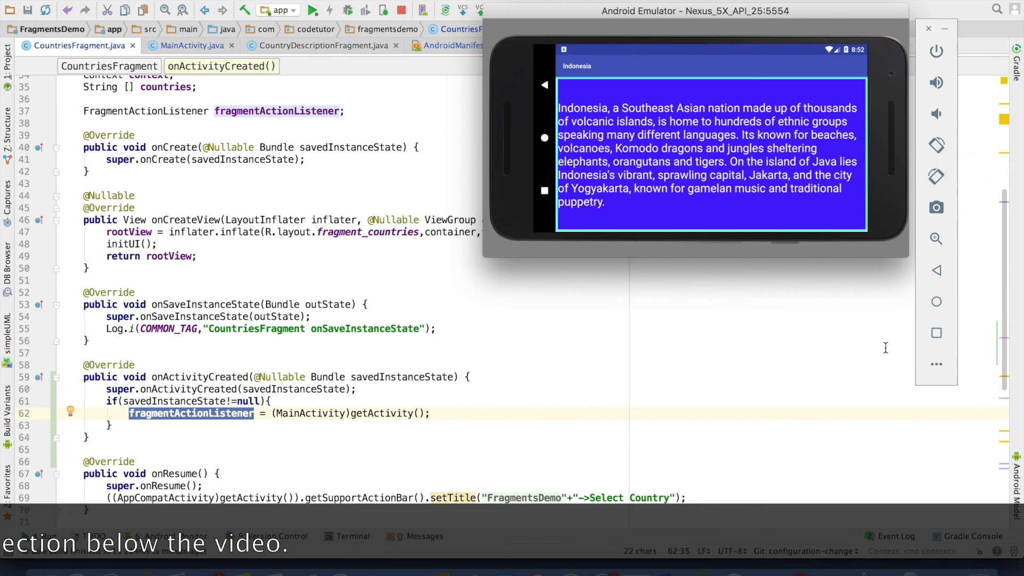